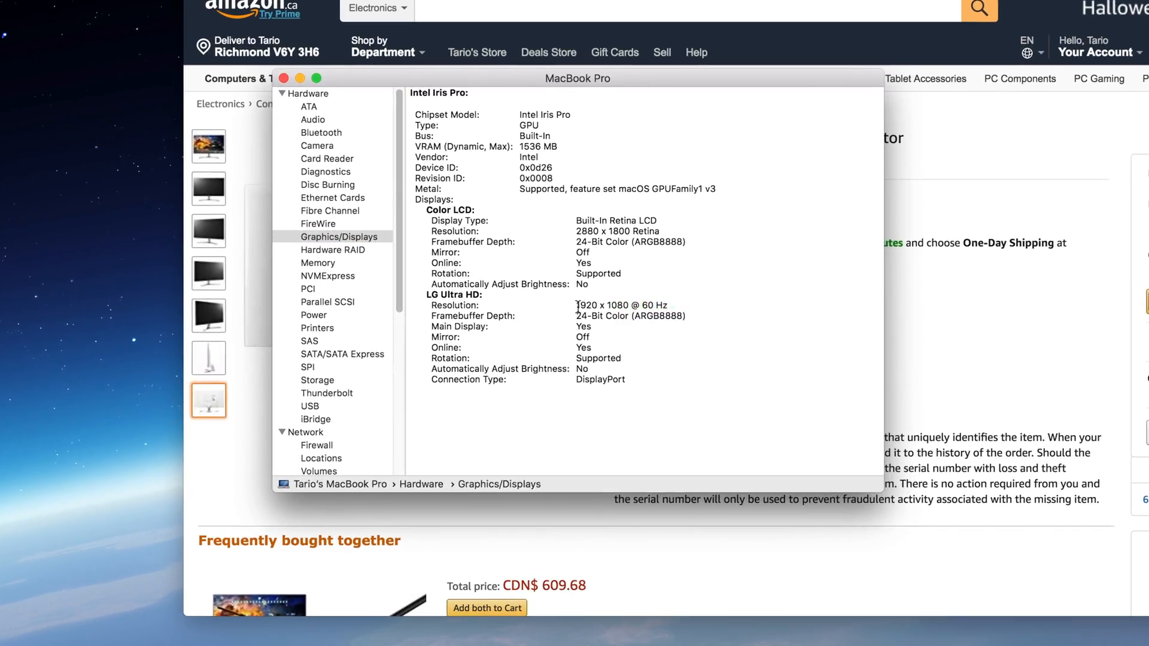
# Select the LG Ultra HD monitor's Resolution value, 1920 x 1080 @ 60 Hz, in Graphics/Displays.
pyautogui.doubleClick(617, 305)
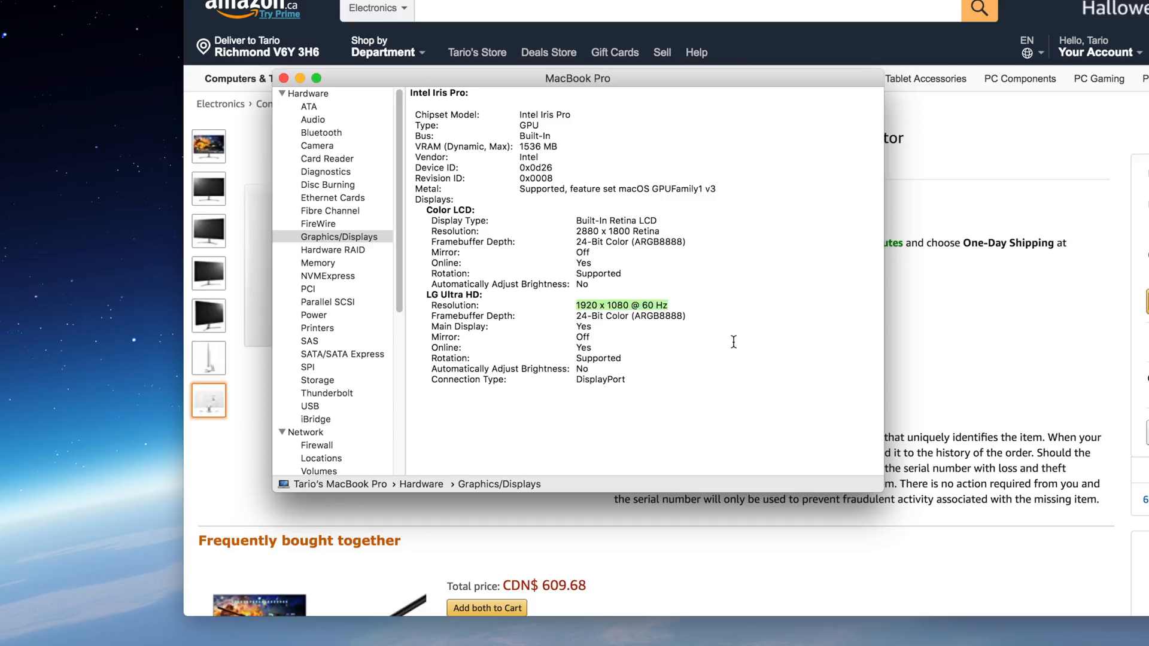